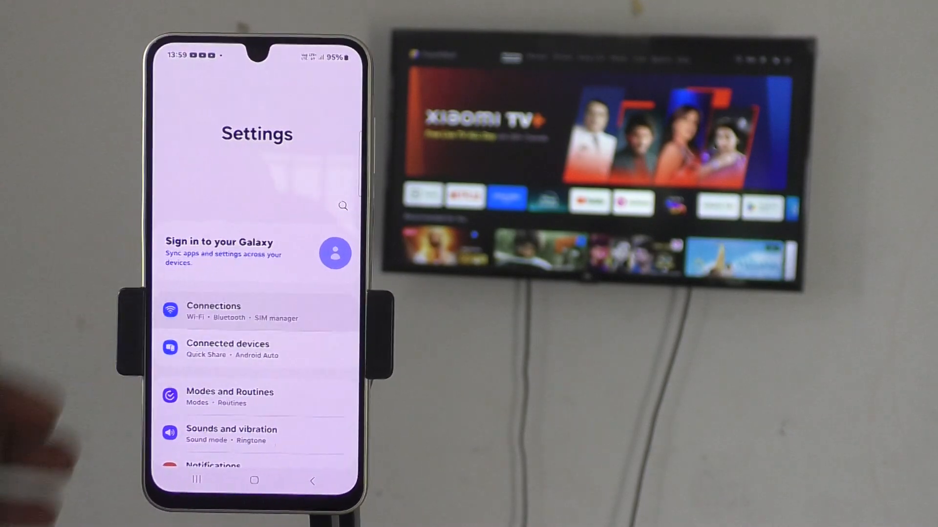
# Switch on the Galaxy A06 mobile hotspot under Connections > Mobile Hotspot and Tethering.
pyautogui.click(214, 311)
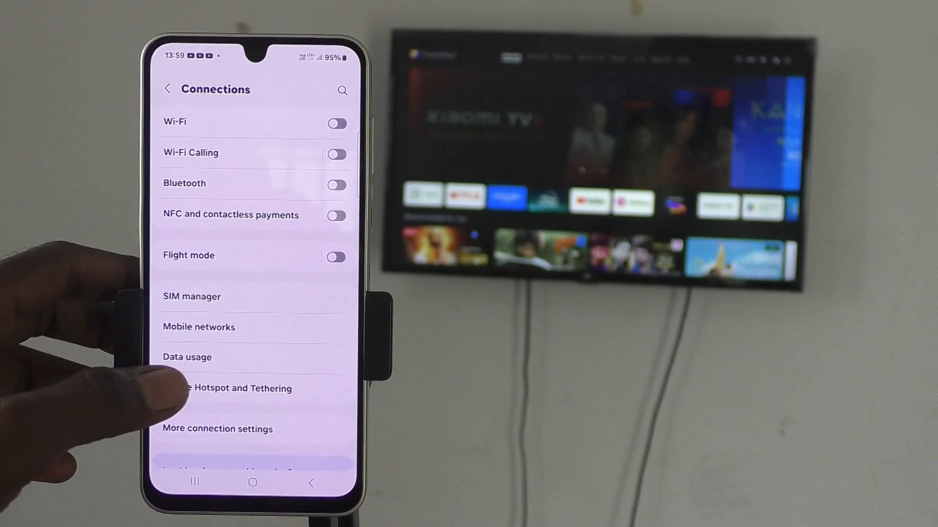
pyautogui.click(227, 388)
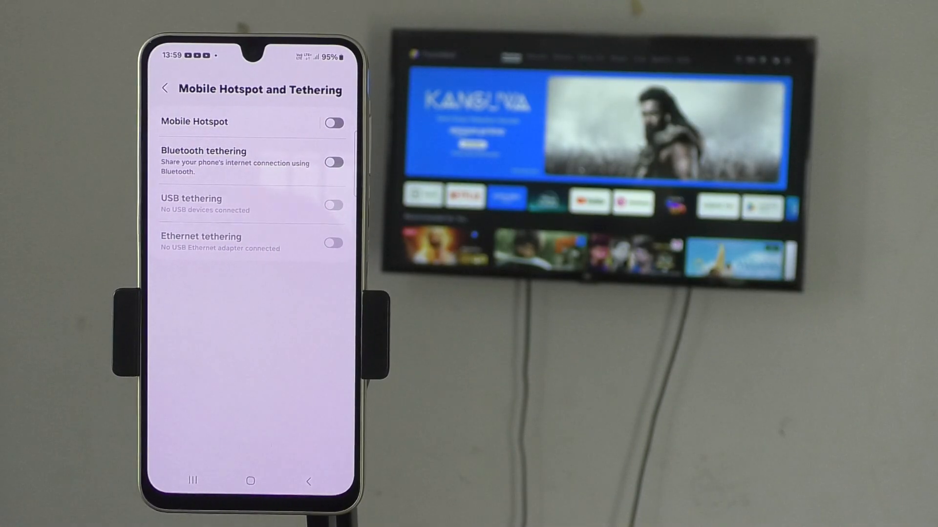
pyautogui.click(334, 123)
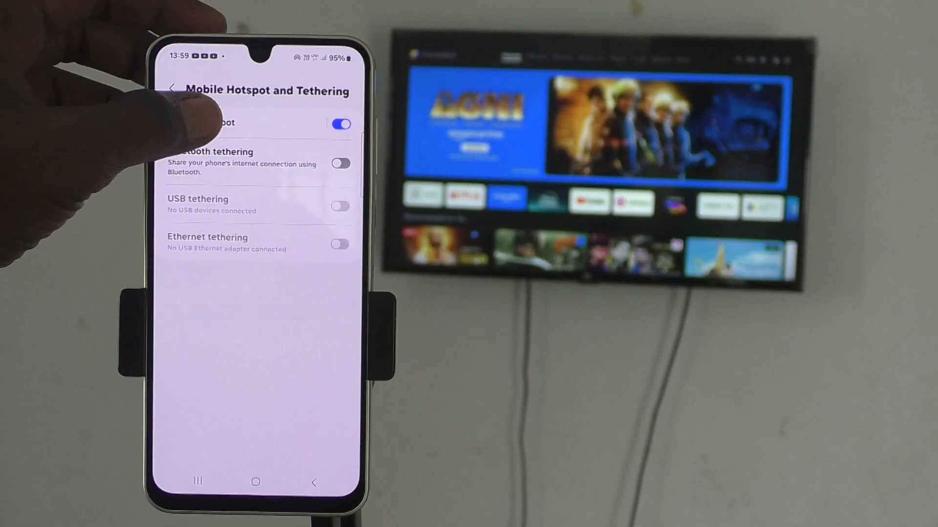
# Set the hotspot security to open with no password and save.
pyautogui.click(216, 123)
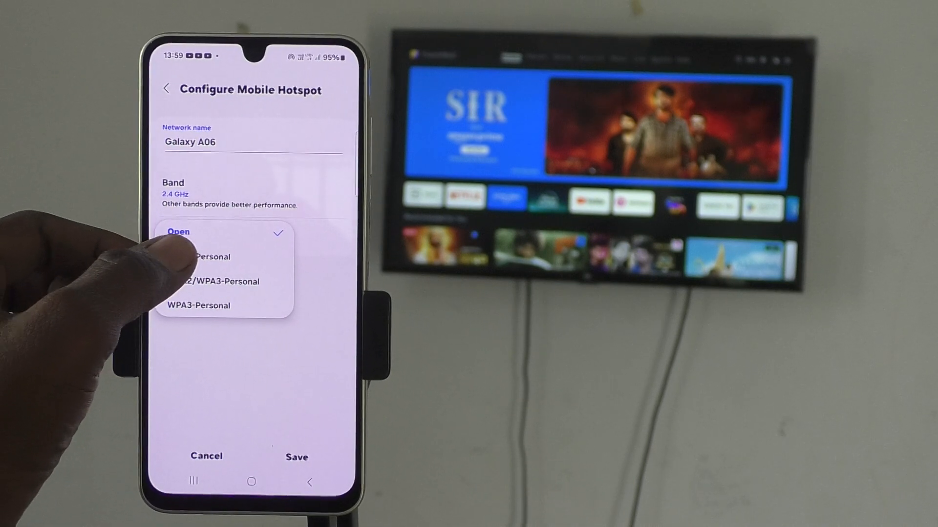
pyautogui.click(214, 282)
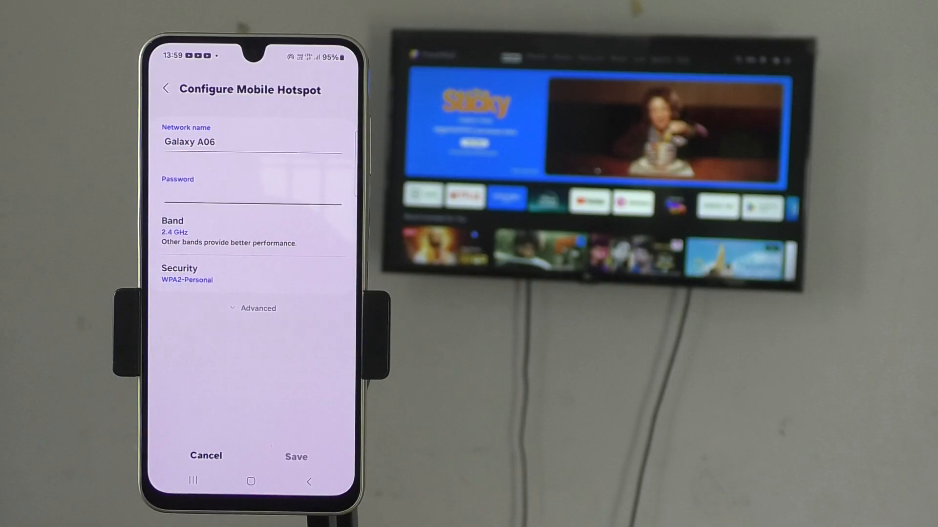
pyautogui.click(295, 456)
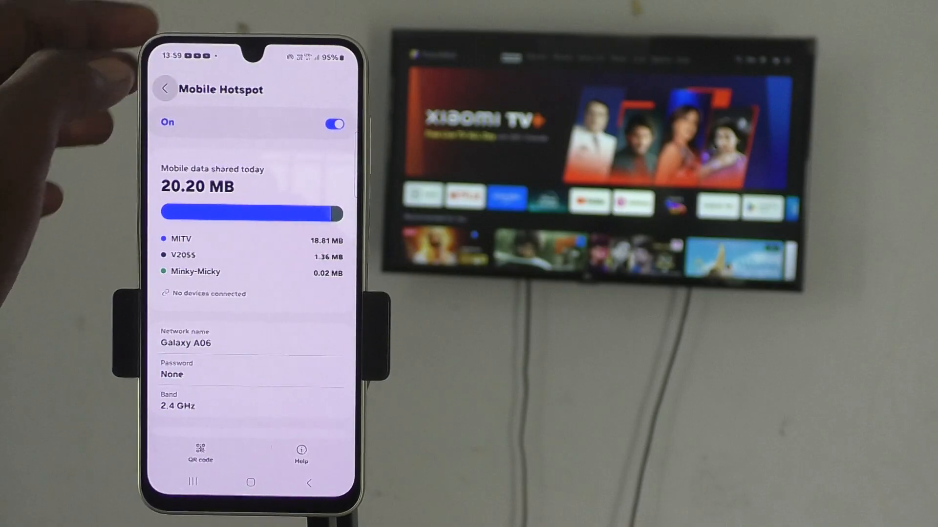
pyautogui.click(165, 88)
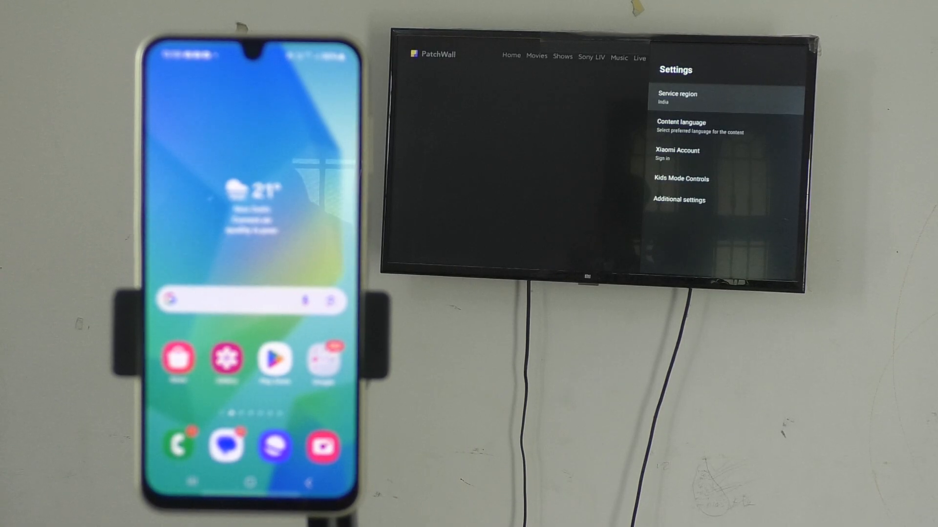
# Turn on Wi-Fi in the TV's Network & Internet settings and select Galaxy A06.
pyautogui.press('Down')
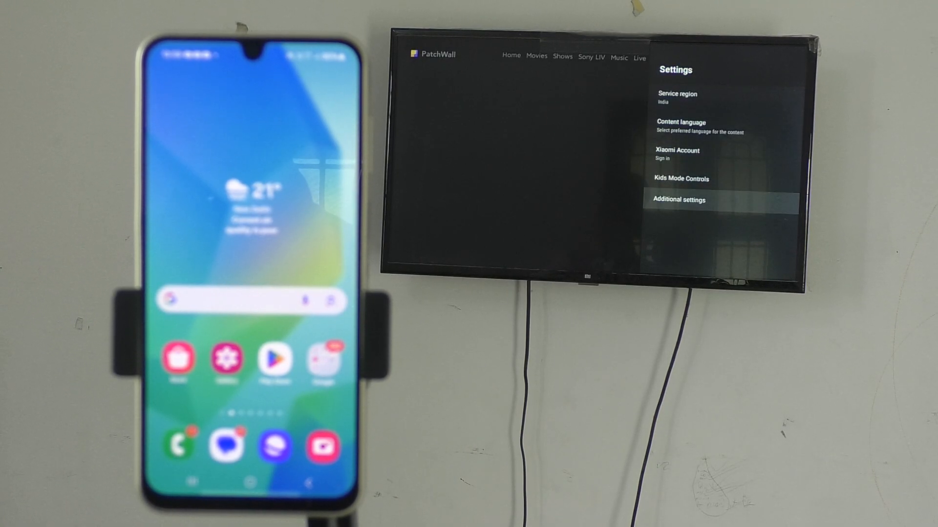
pyautogui.click(679, 199)
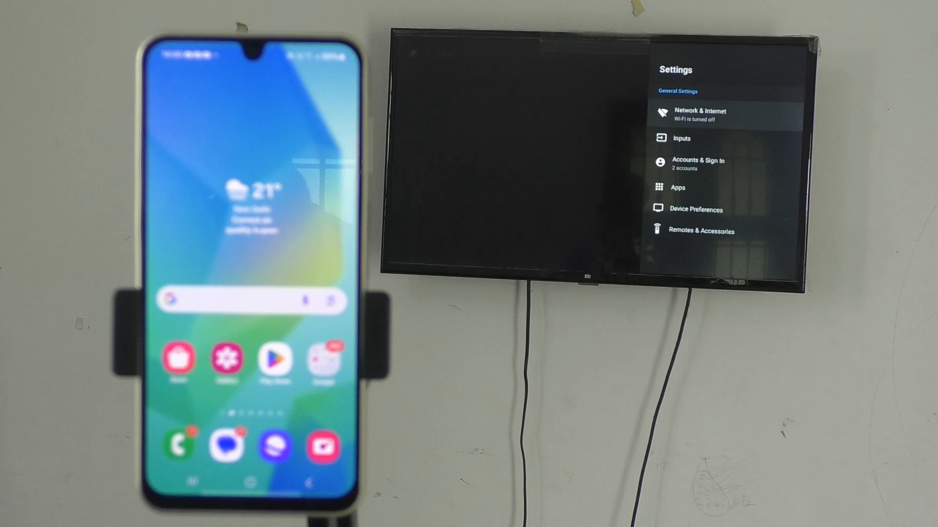
pyautogui.click(699, 114)
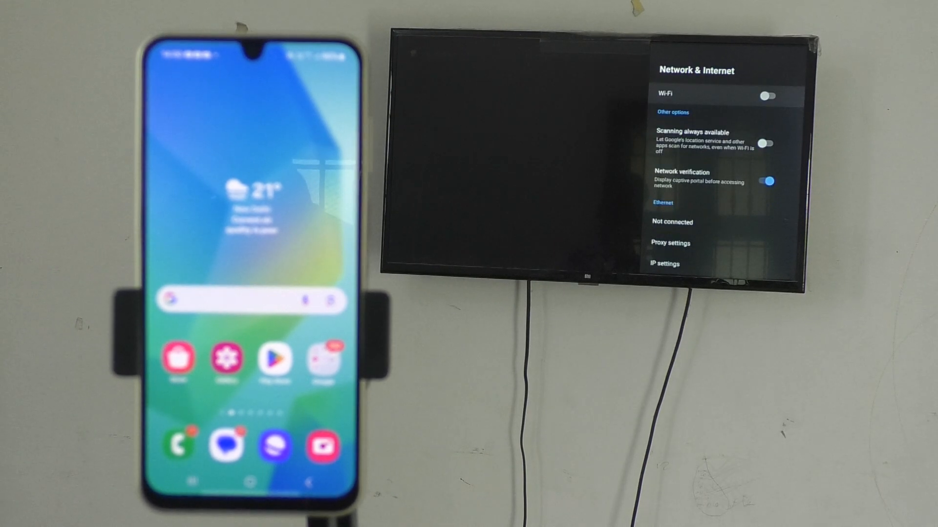
pyautogui.click(768, 96)
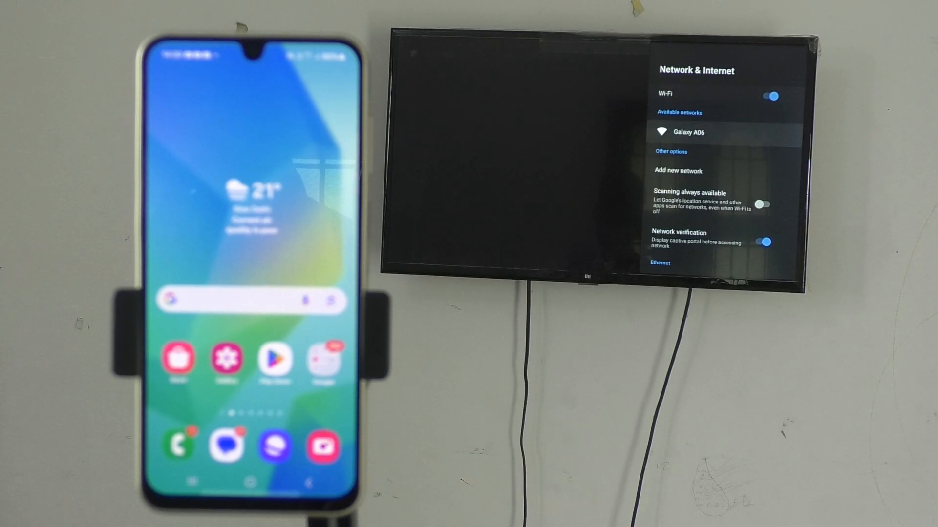
pyautogui.click(692, 132)
pyautogui.write('Google home')
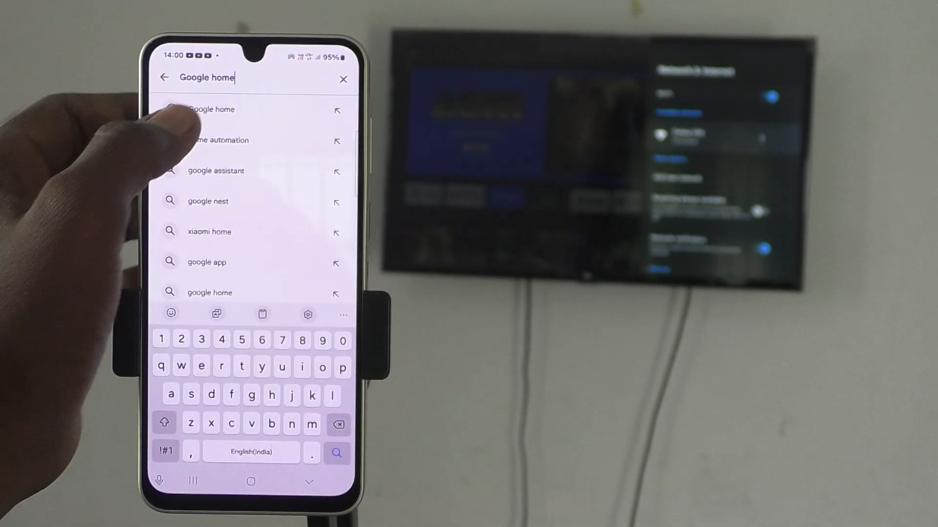
# Search Play Store for Google Home, install it, and open it.
pyautogui.click(209, 110)
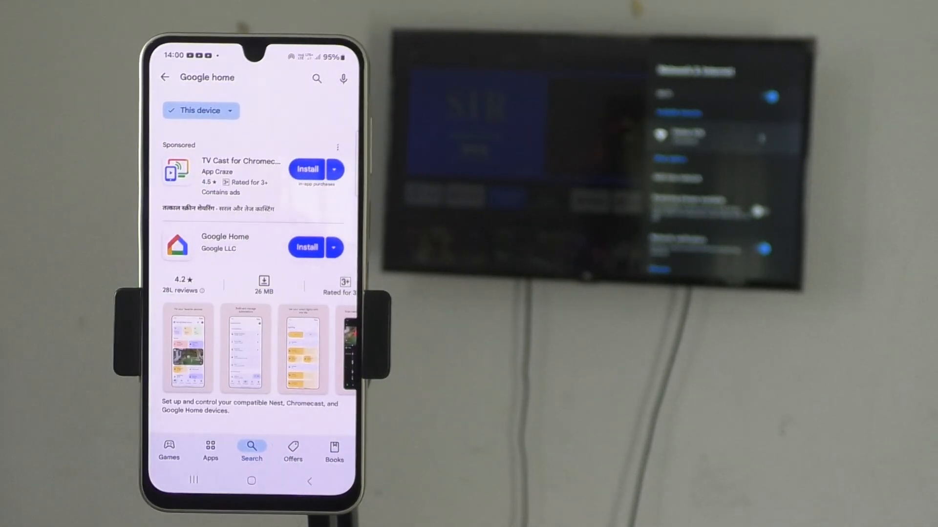
pyautogui.click(306, 247)
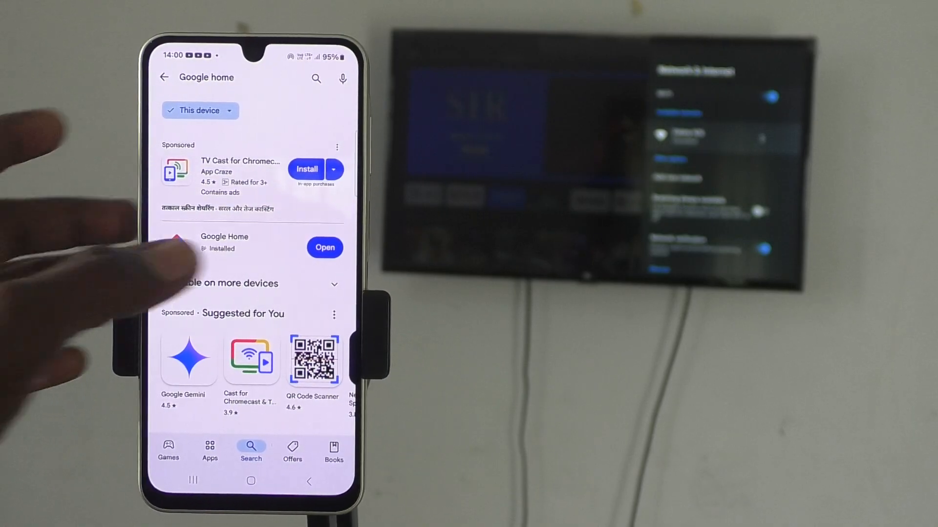
pyautogui.click(325, 247)
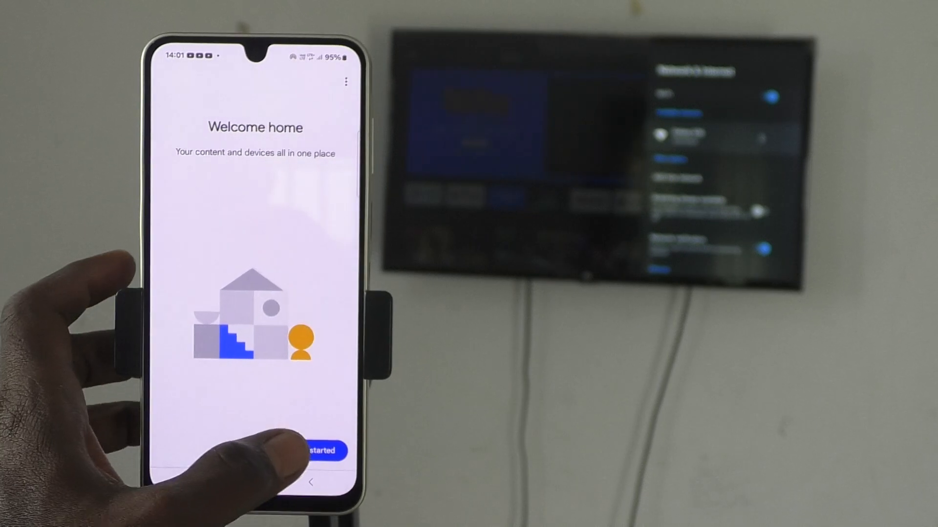
# Start Google Home setup, confirm the account, and allow nearby devices access.
pyautogui.click(323, 451)
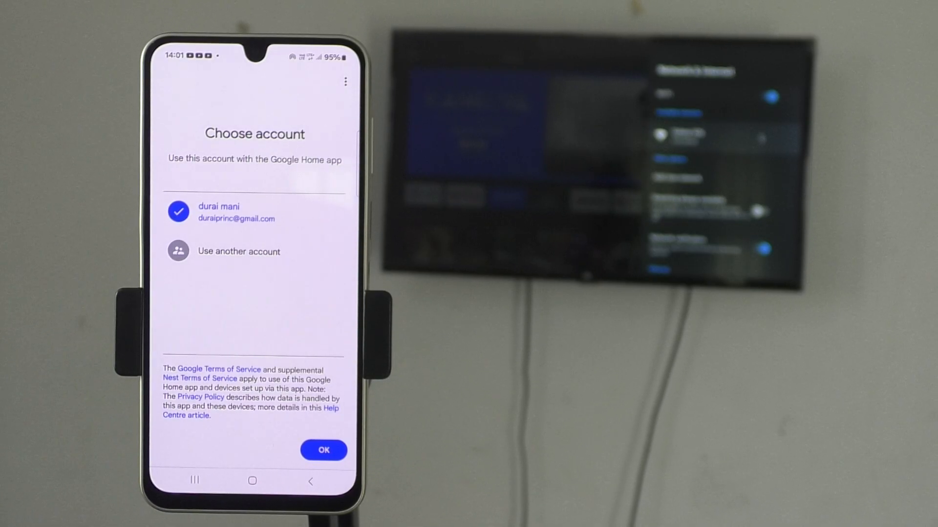
pyautogui.click(323, 449)
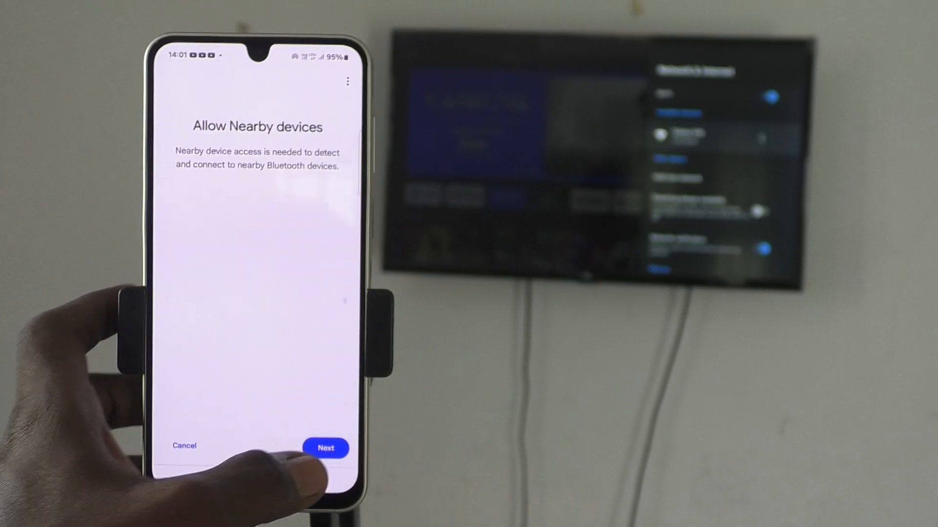
pyautogui.click(325, 448)
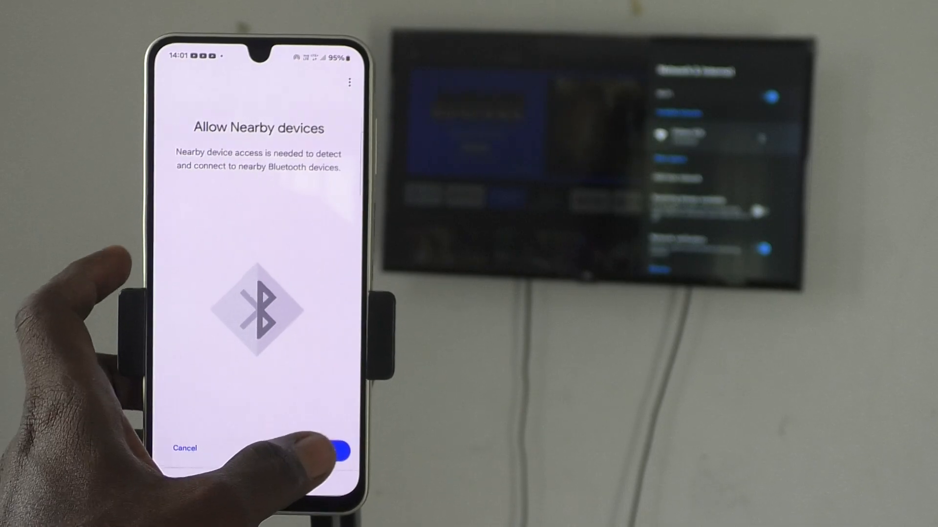
pyautogui.click(341, 450)
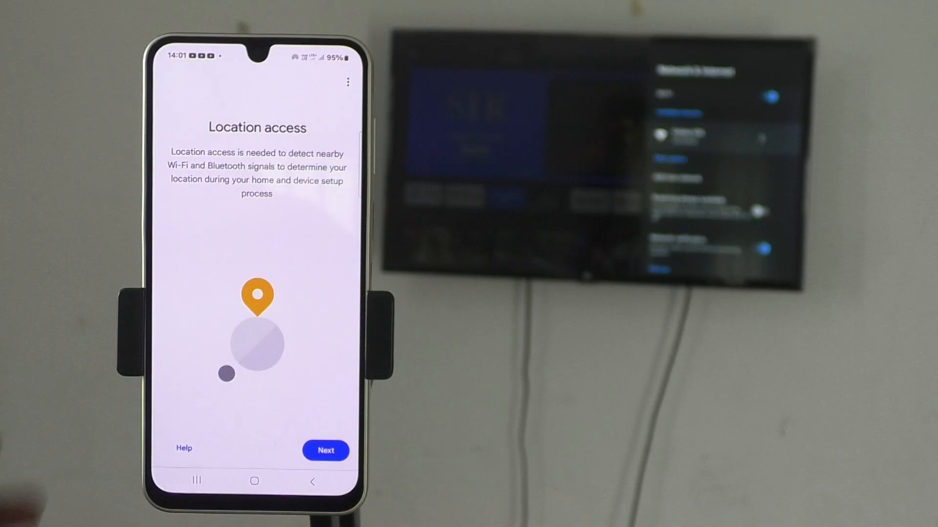
# Grant location access and activate Wi-Fi for device discovery.
pyautogui.click(325, 451)
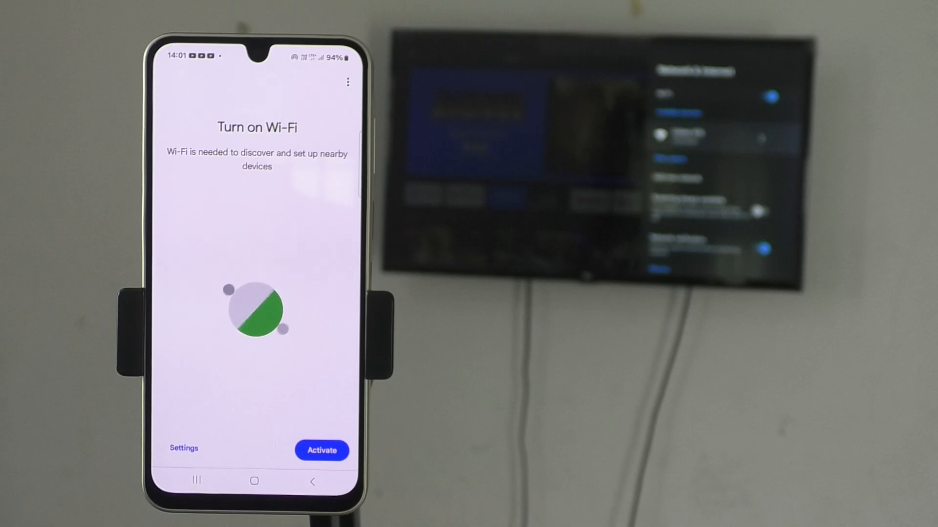
pyautogui.click(321, 450)
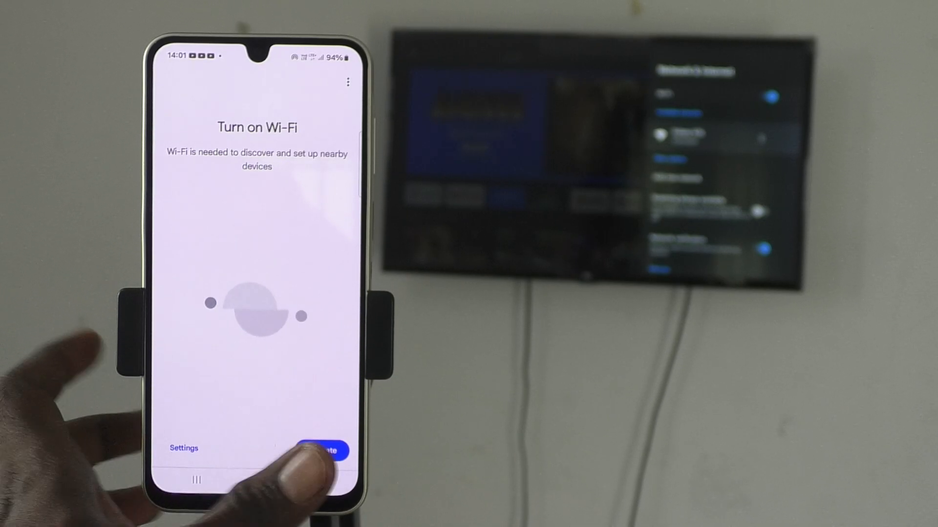
pyautogui.click(253, 481)
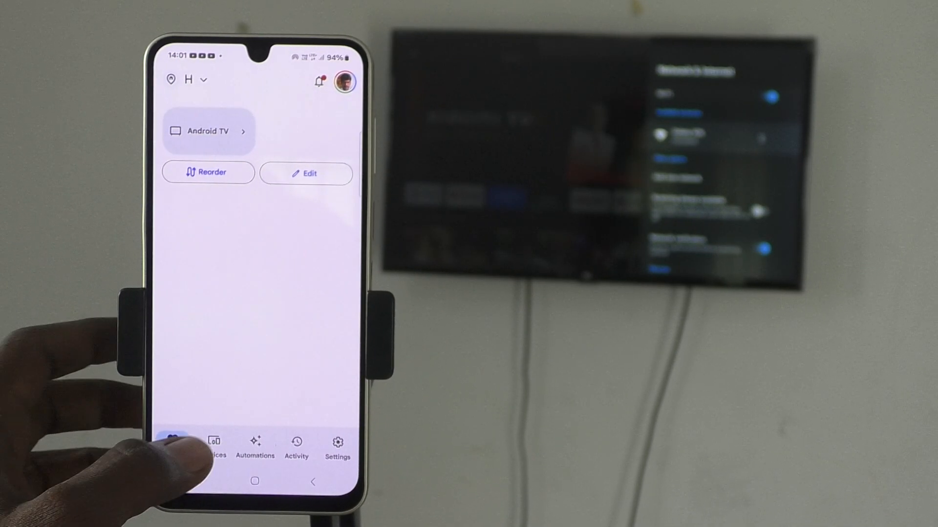
# Open the Android TV tile from the Devices tab, showing volume at 52%.
pyautogui.click(215, 445)
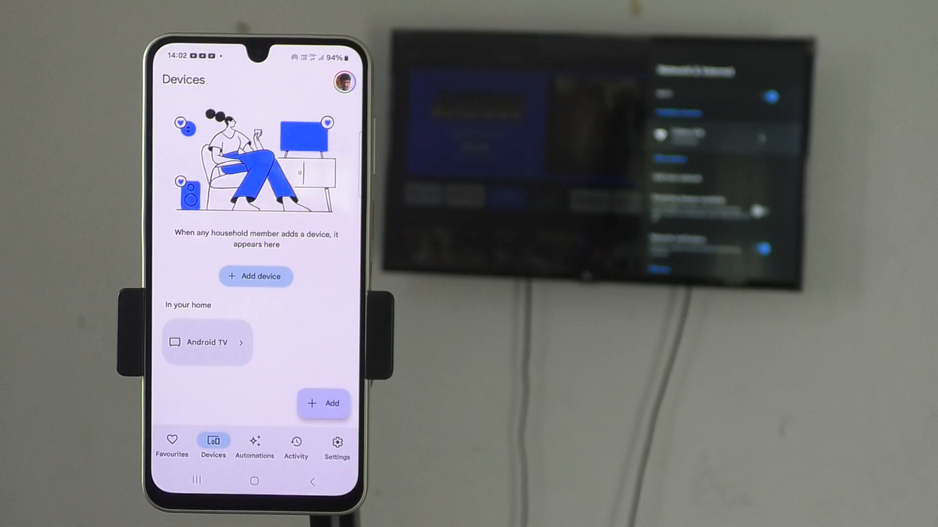
pyautogui.click(206, 342)
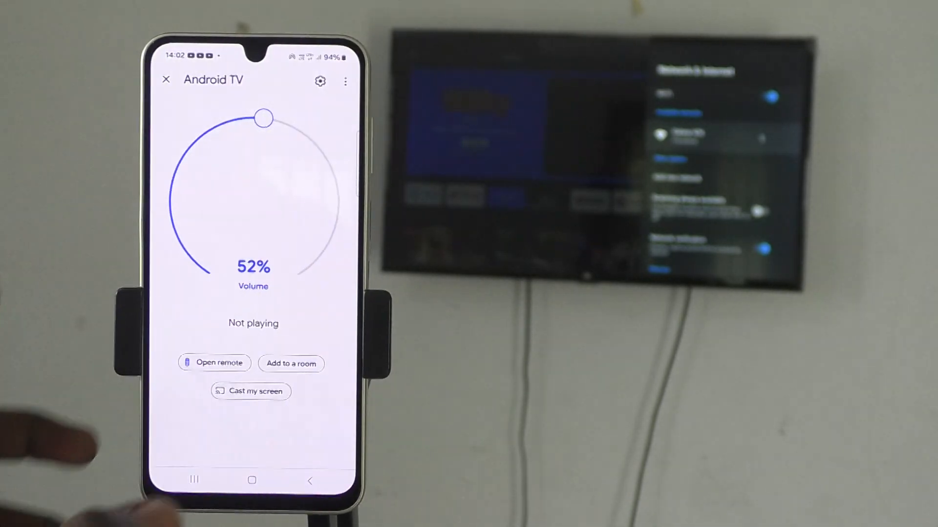
# Cast the phone screen to the Android TV and drag its volume to 77%.
pyautogui.click(250, 392)
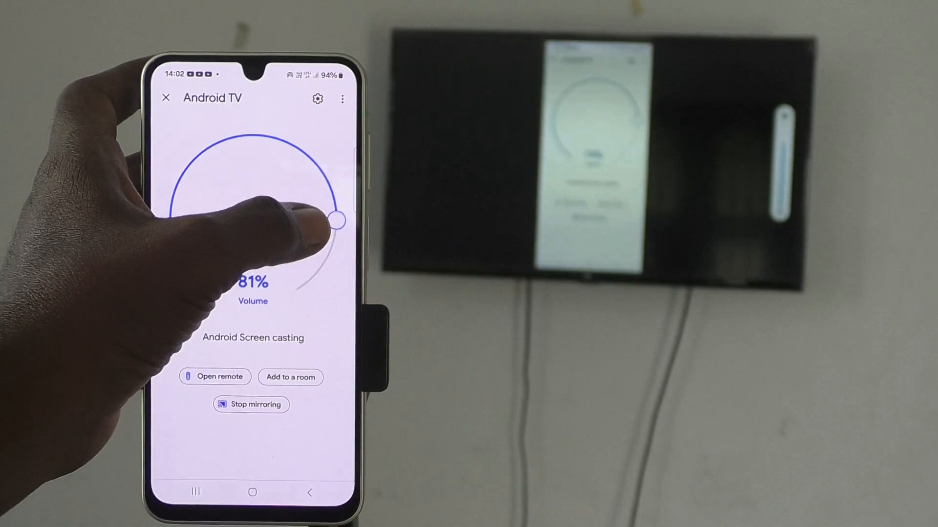
pyautogui.moveTo(335, 221); pyautogui.dragTo(311, 266)
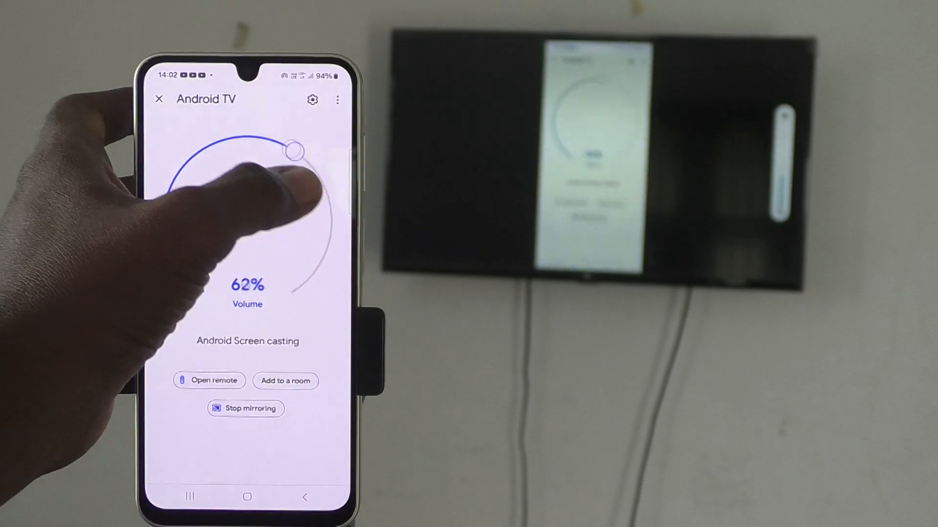
pyautogui.moveTo(293, 149); pyautogui.dragTo(338, 206)
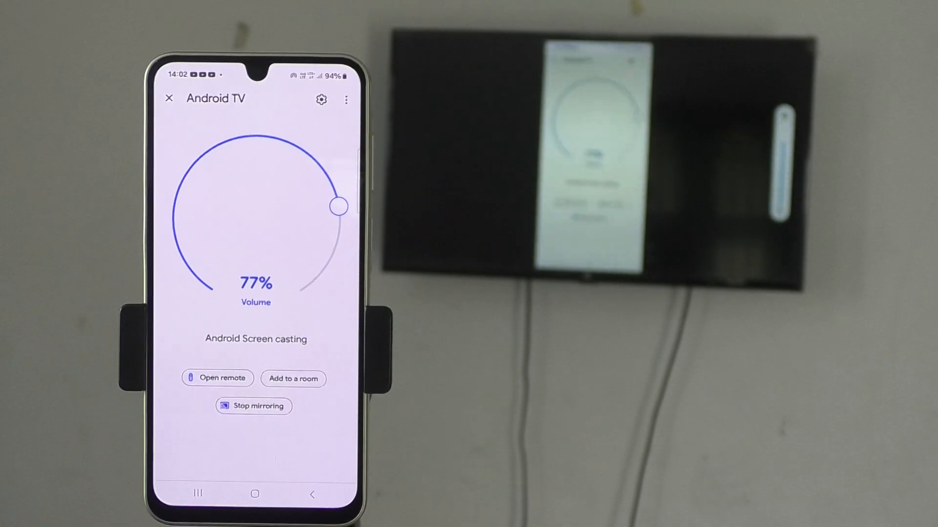